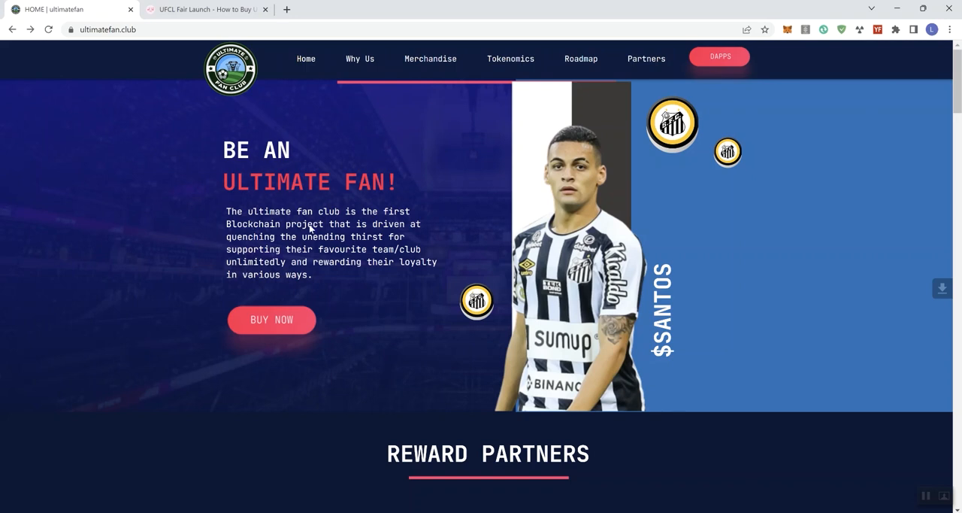
mouse_move(265, 242)
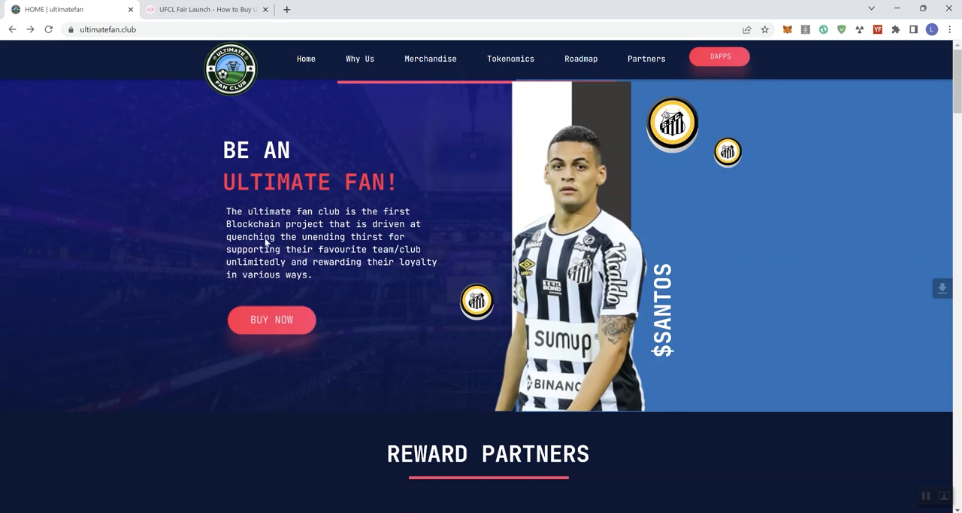
mouse_move(286, 253)
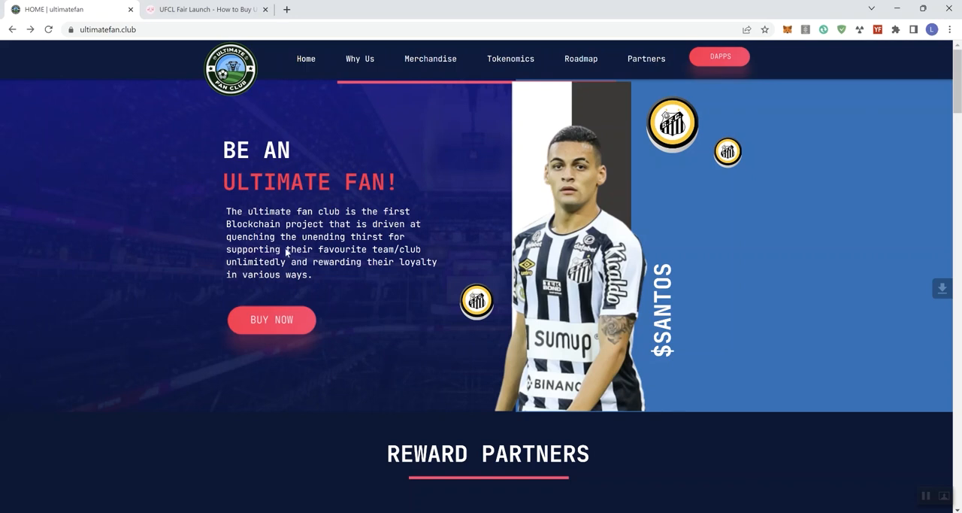
mouse_move(277, 273)
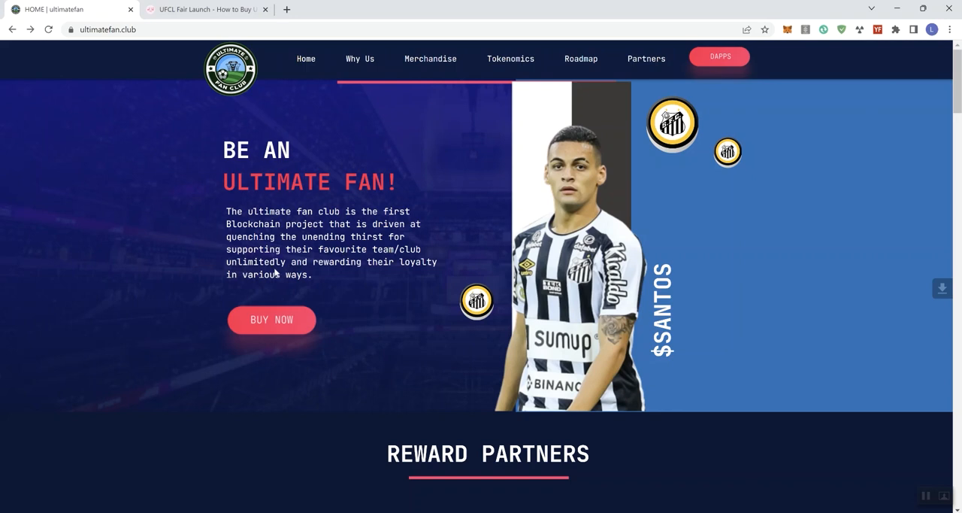
mouse_move(399, 265)
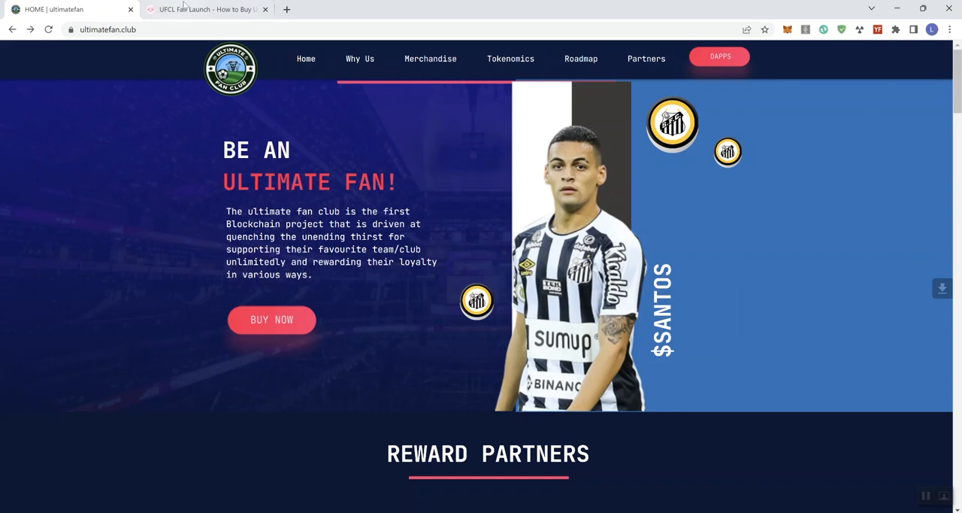
Switch to the UFCL Fair Launch tab to view the PinkSale presale description and countdown.
left_click(207, 9)
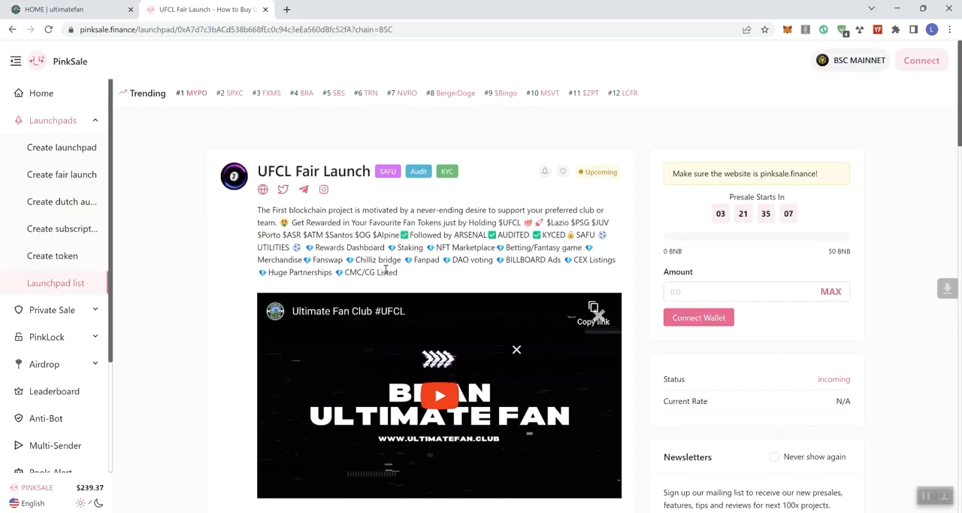
double_click(276, 171)
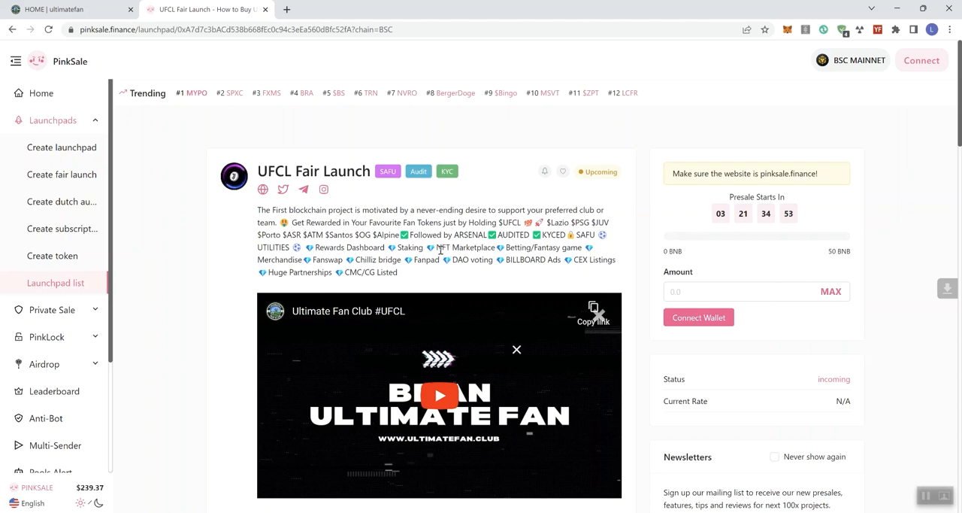
mouse_move(448, 171)
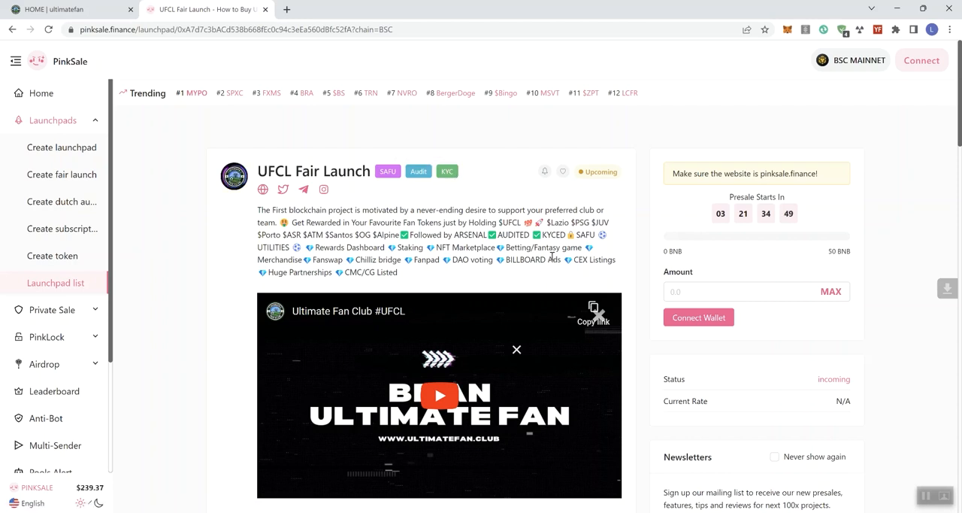
mouse_move(670, 209)
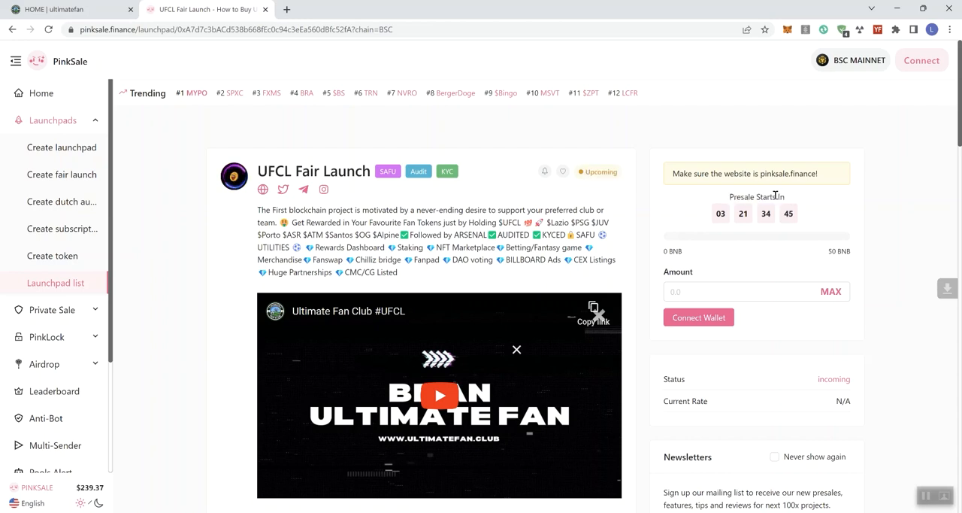
mouse_move(344, 290)
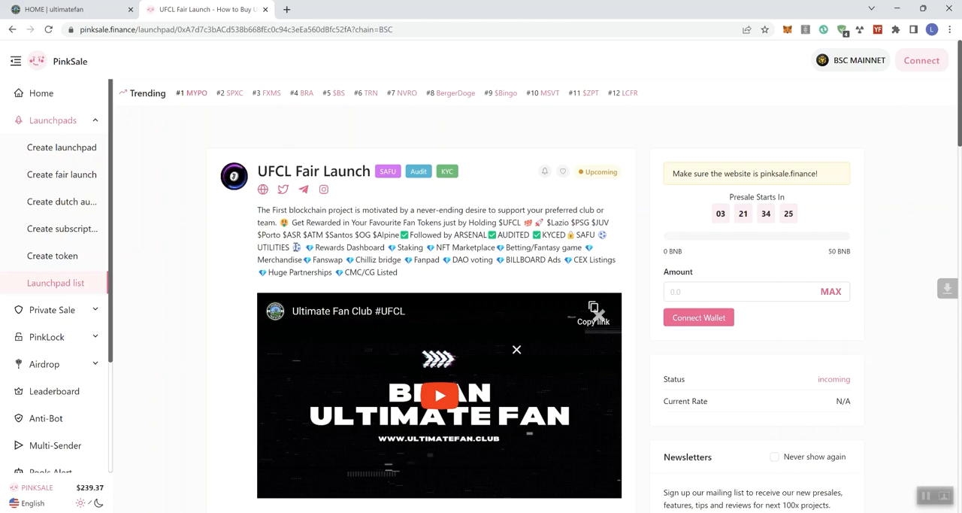
mouse_move(389, 172)
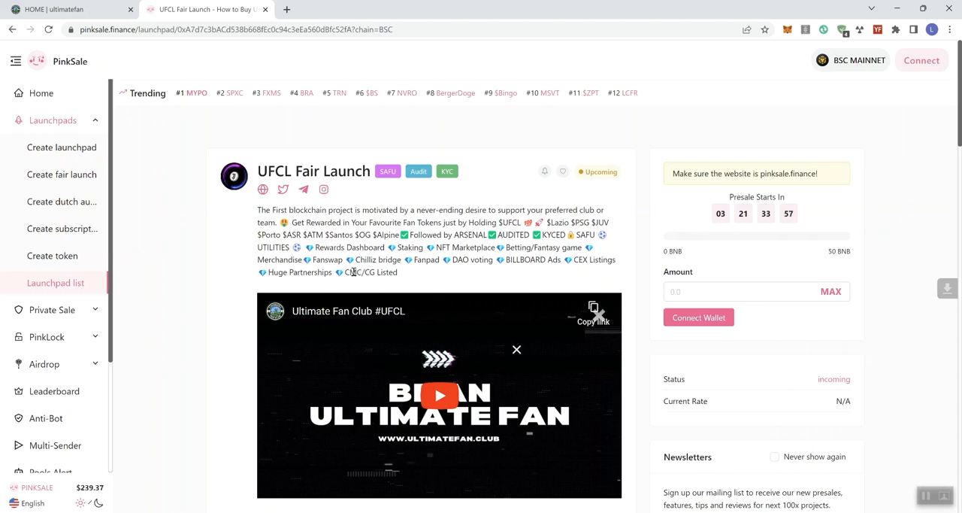
scroll("down", 3)
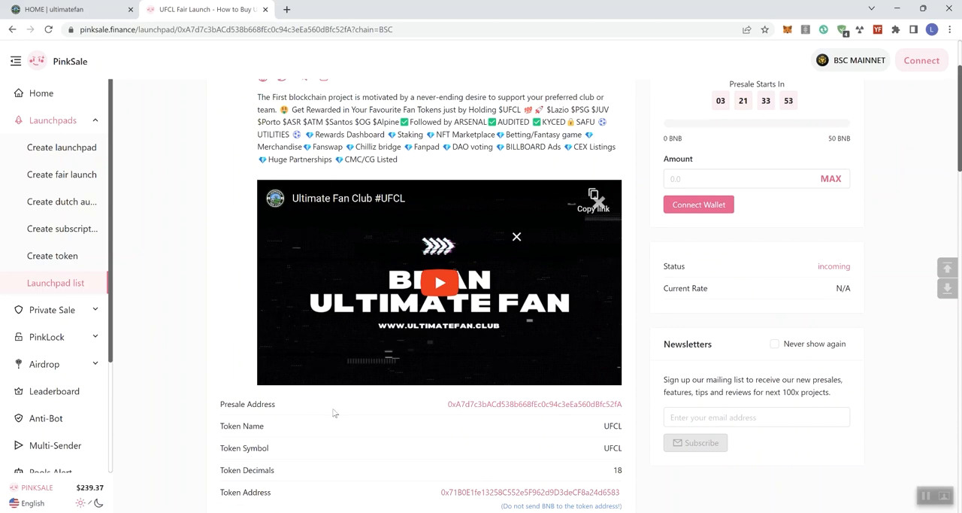
scroll("down", 3)
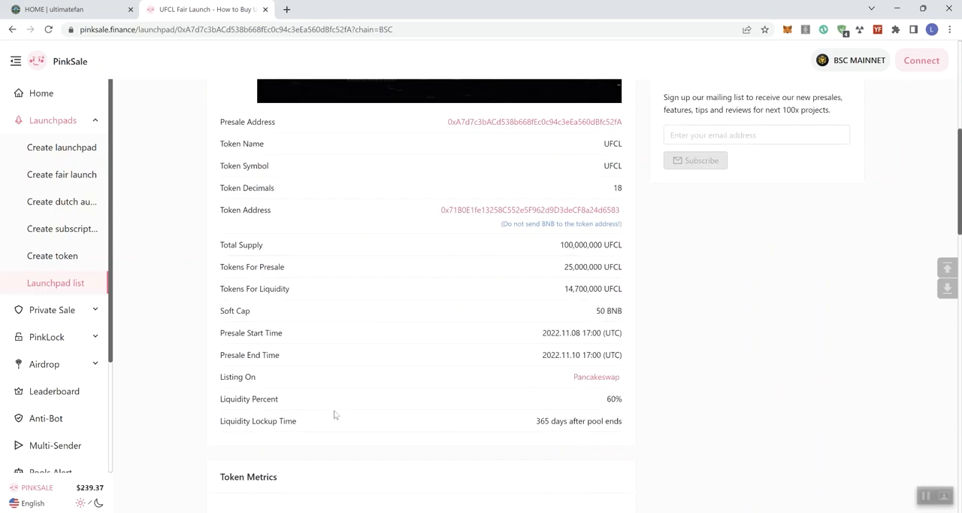
mouse_move(581, 312)
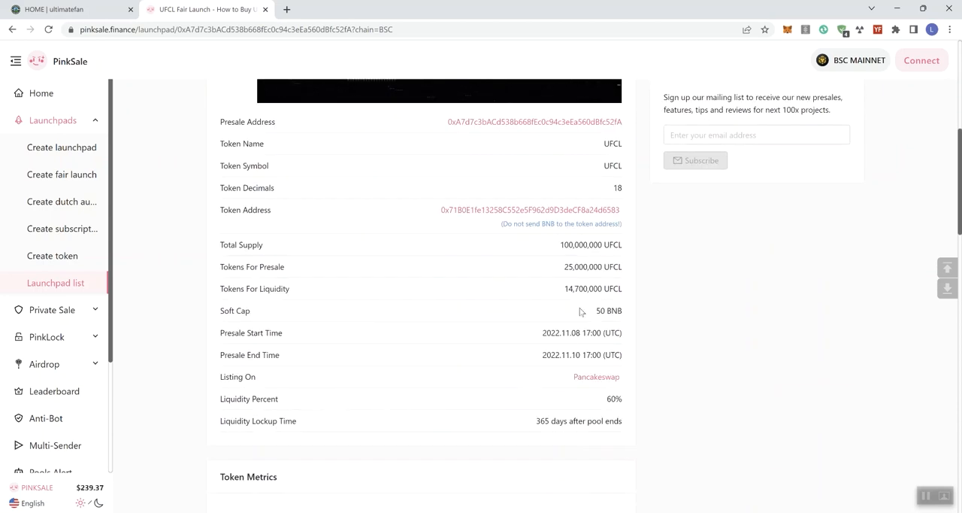
scroll("up", 3)
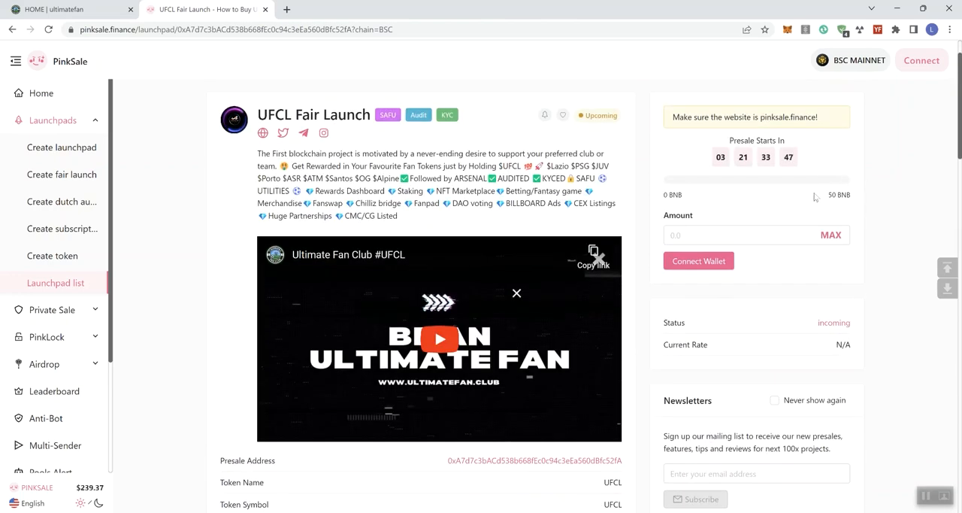
scroll("down", 3)
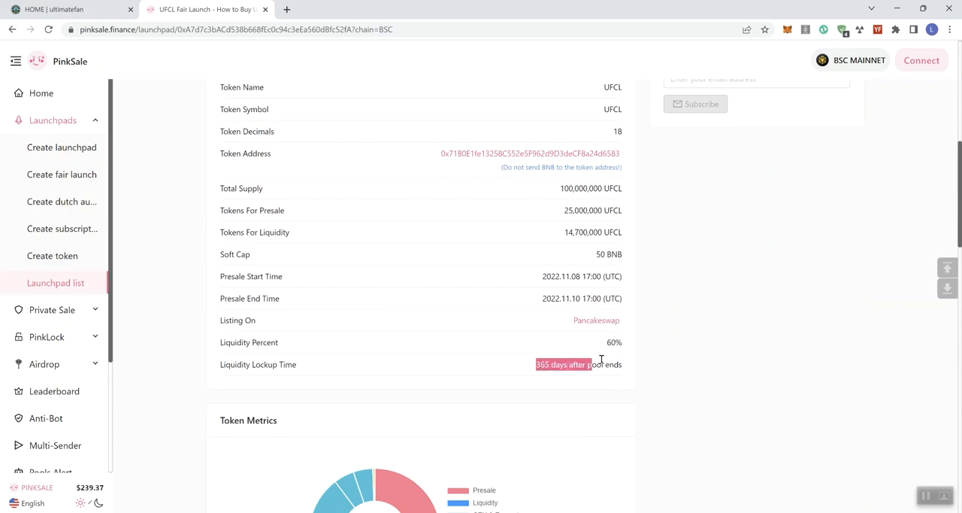
scroll("down", 3)
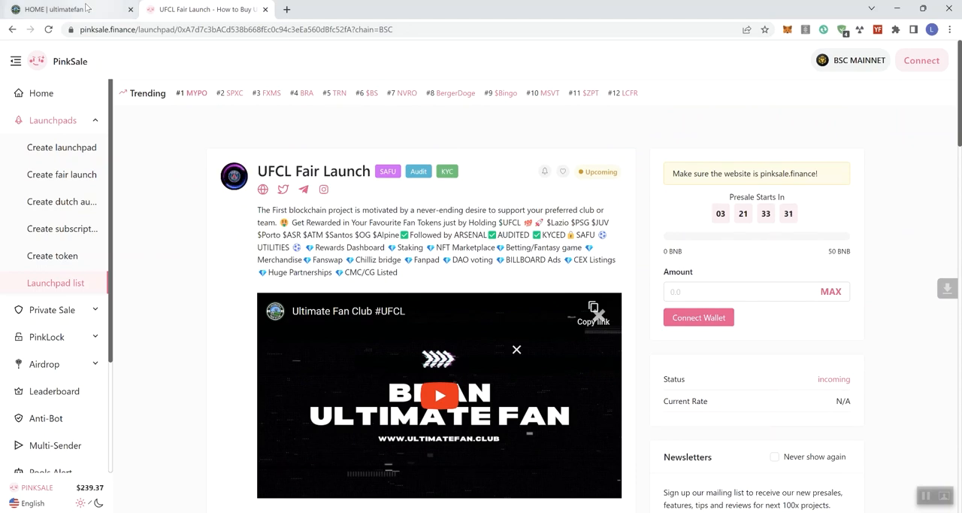
Return to the HOME | ultimatefan tab and scroll past Reward Partners to About.
left_click(67, 9)
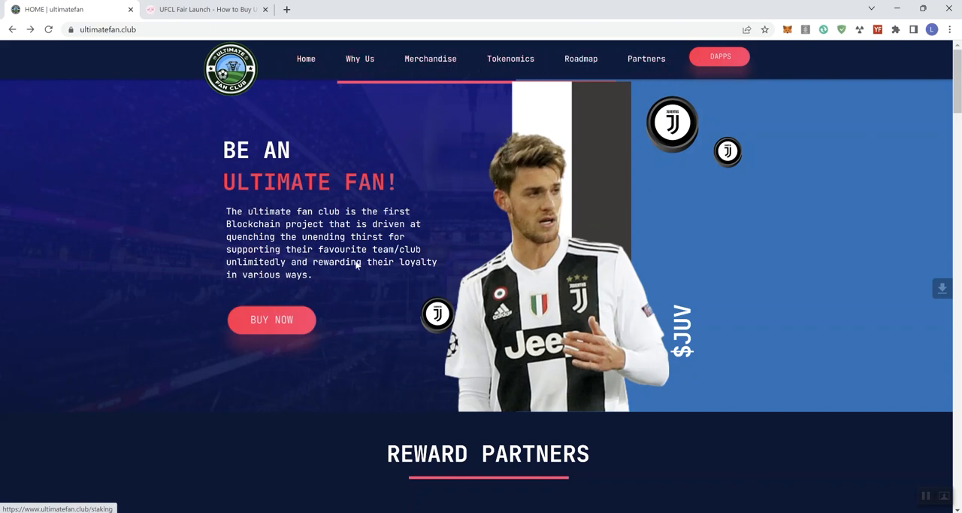
scroll("down", 3)
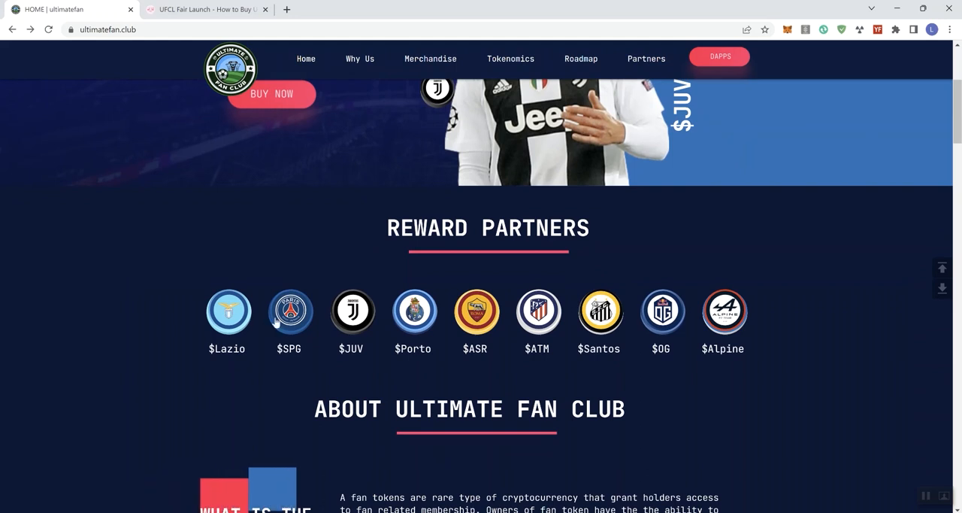
scroll("down", 3)
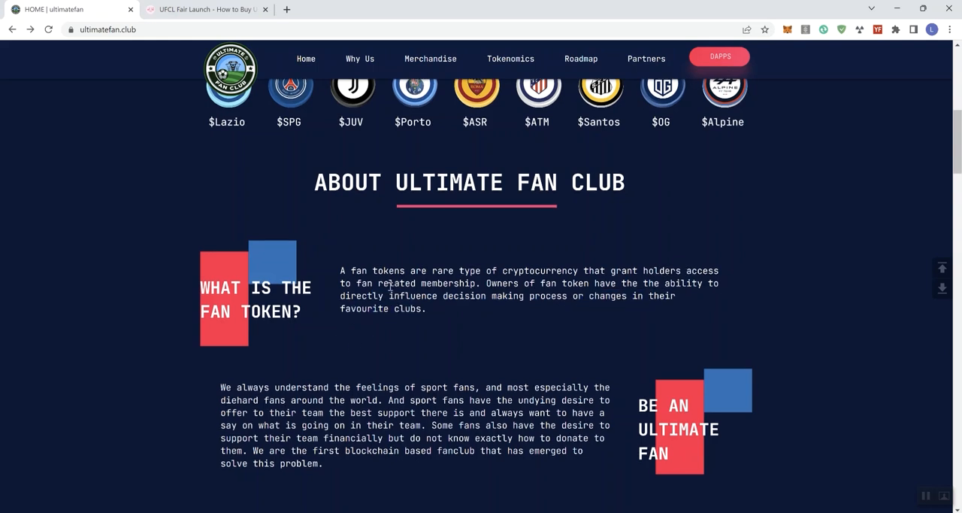
scroll("down", 3)
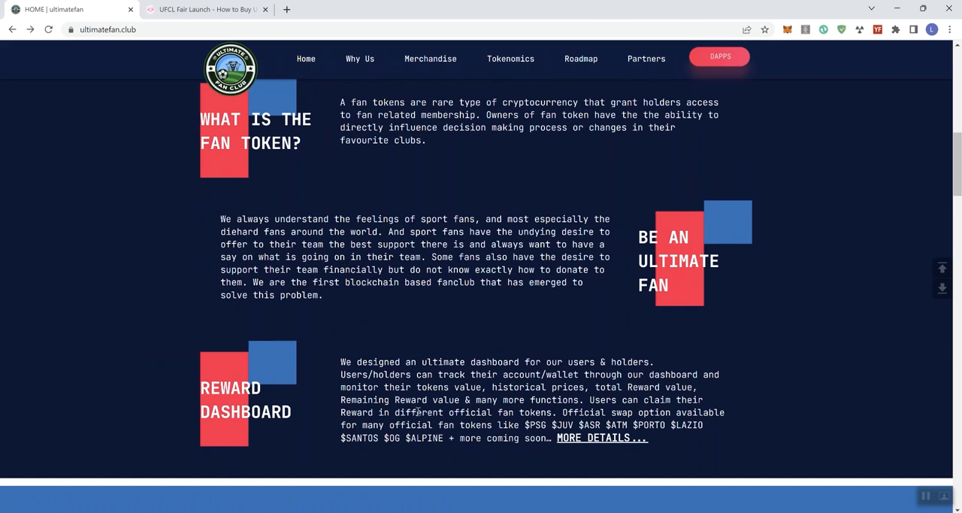
mouse_move(386, 368)
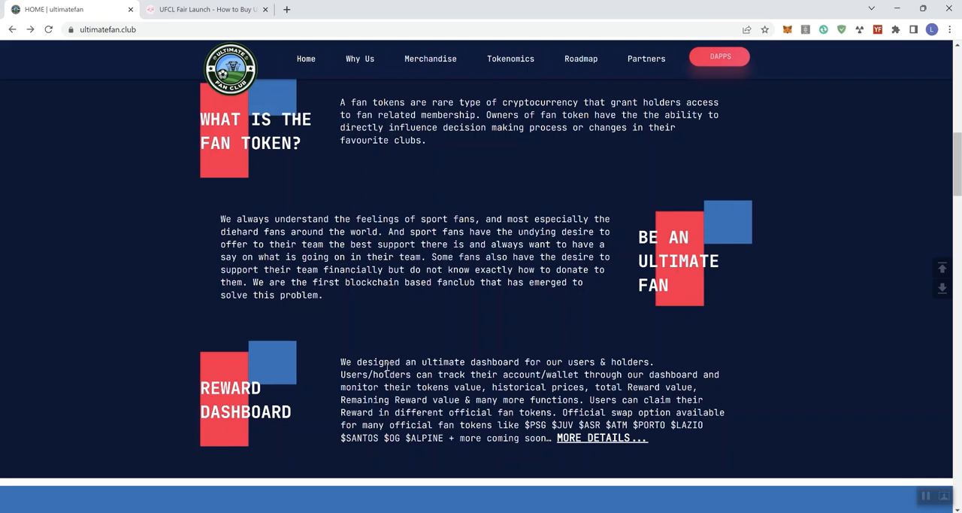
left_click_drag(357, 361, 593, 362)
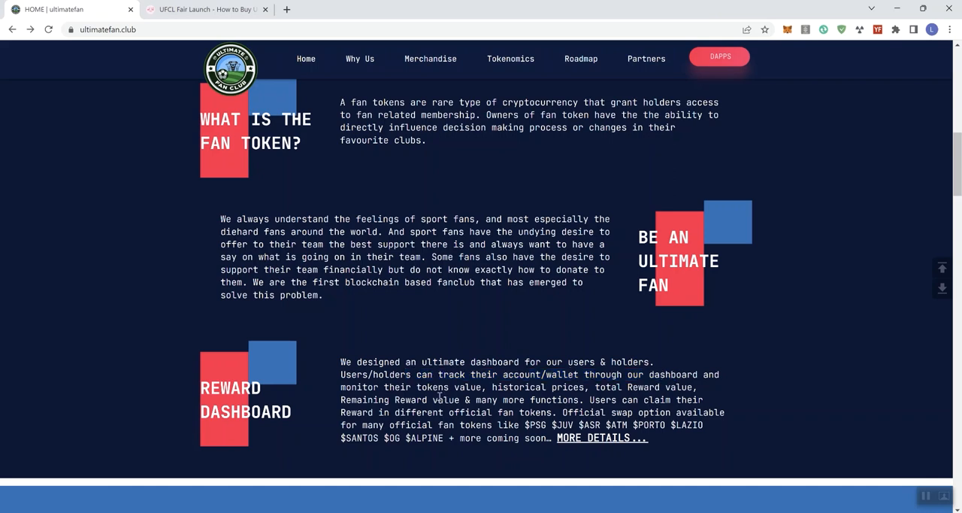
left_click_drag(382, 388, 610, 387)
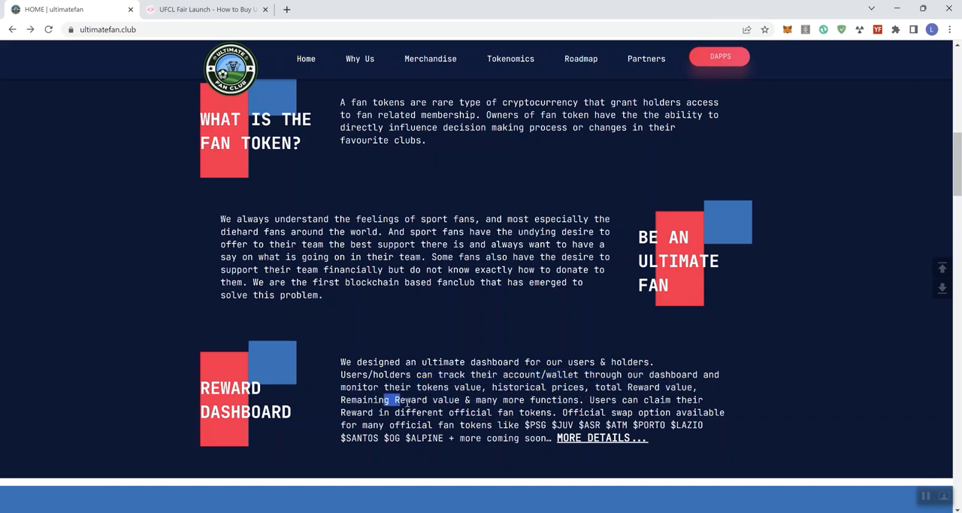
left_click_drag(387, 399, 561, 400)
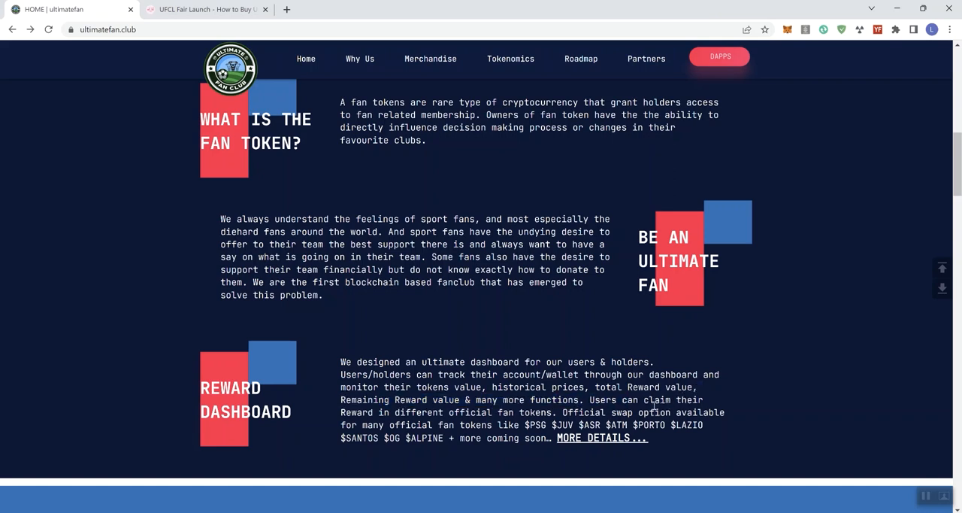
double_click(398, 412)
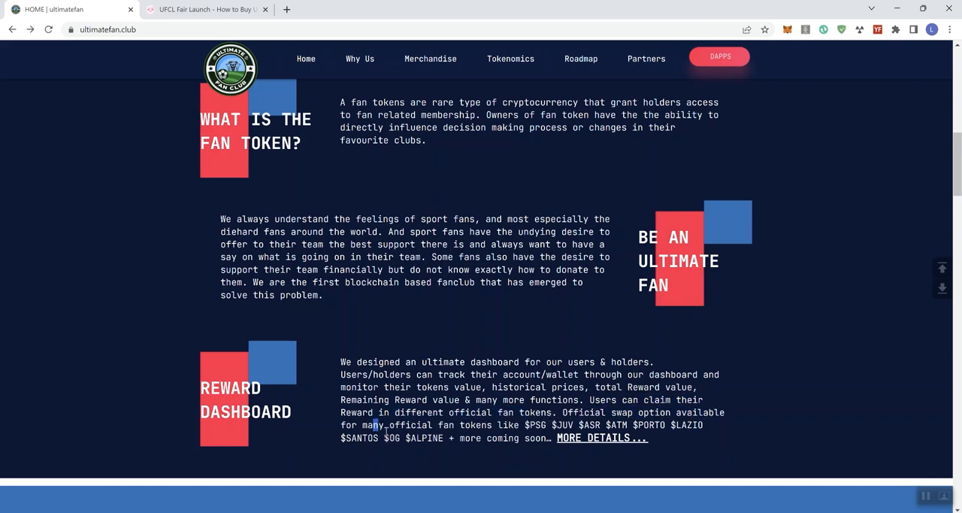
left_click_drag(383, 425, 546, 425)
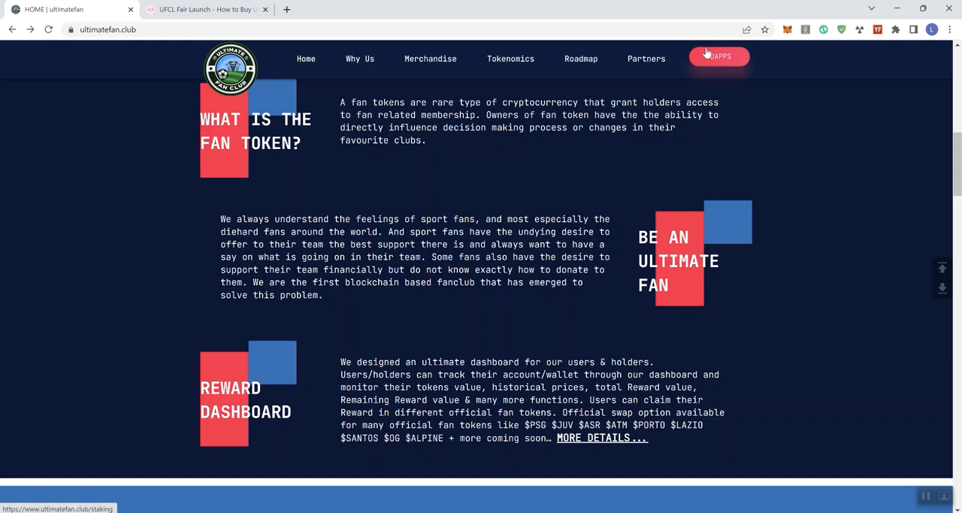
mouse_move(705, 53)
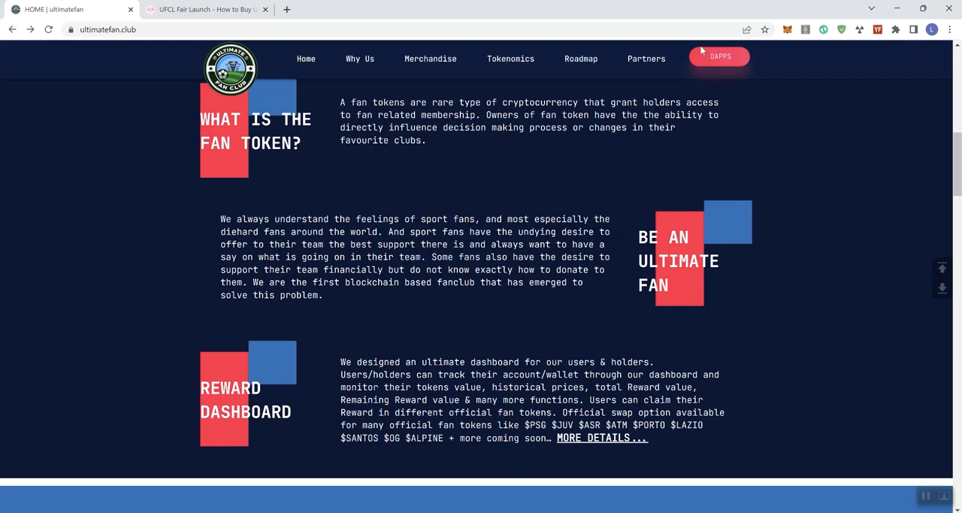
mouse_move(688, 48)
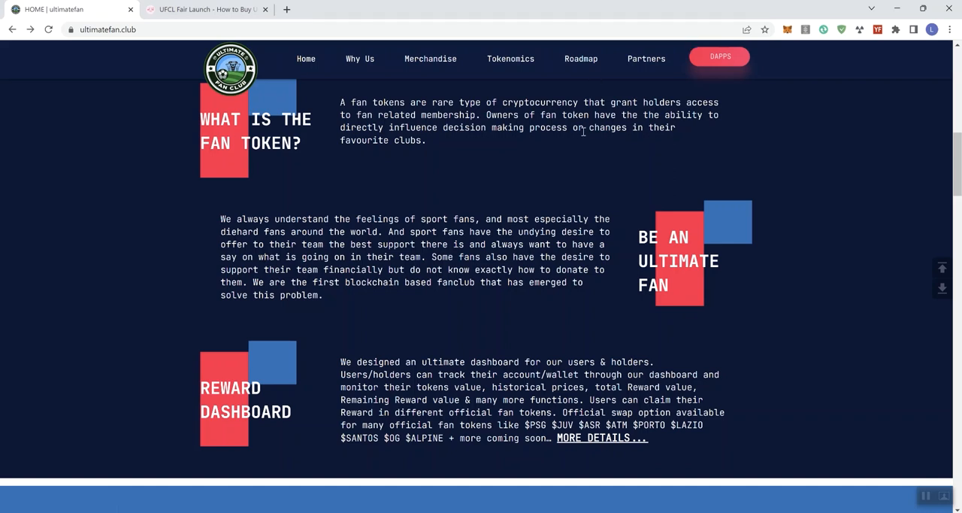
mouse_move(590, 232)
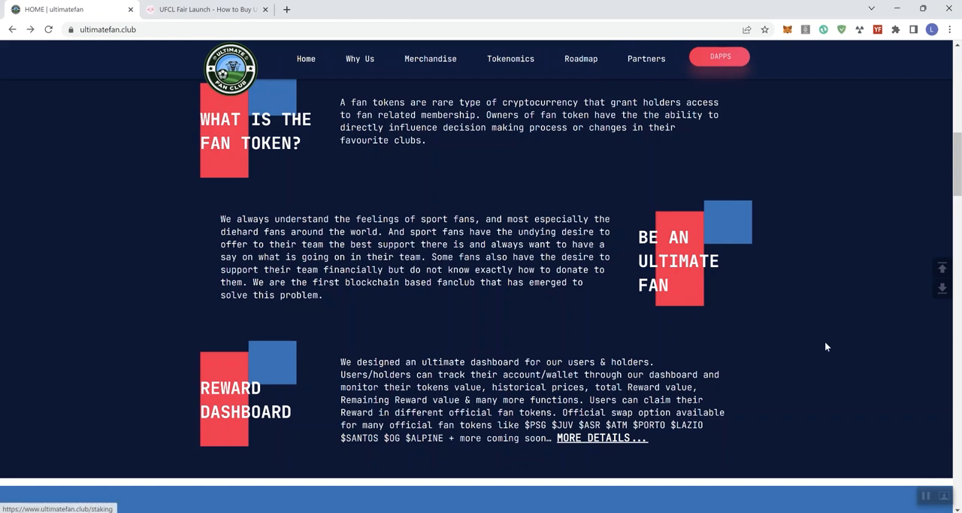
mouse_move(933, 490)
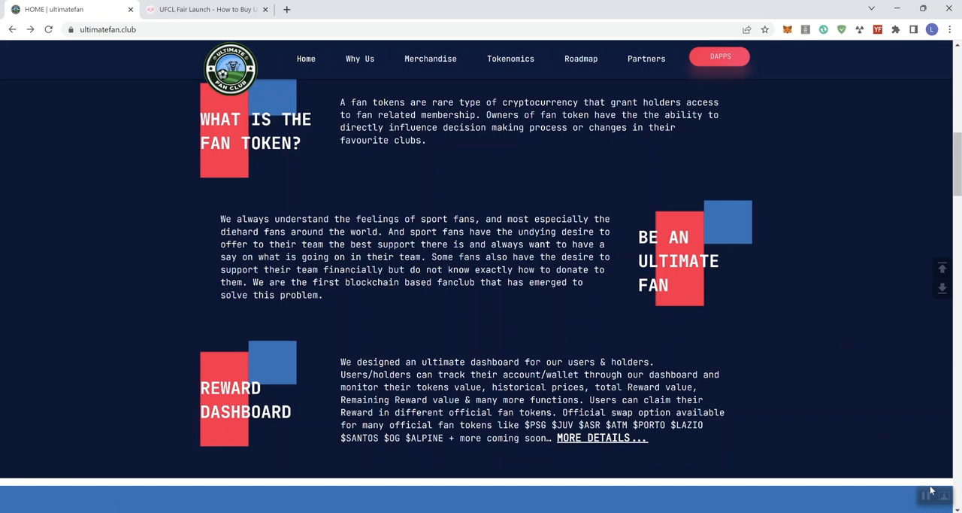
Open the DAPPS staking page with 30, 90 and 180 day pools.
left_click(720, 56)
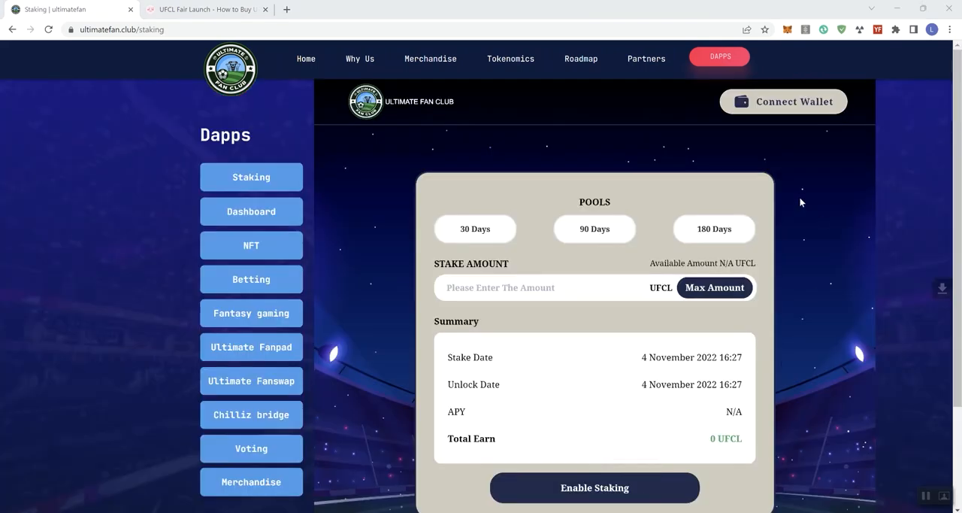
mouse_move(745, 128)
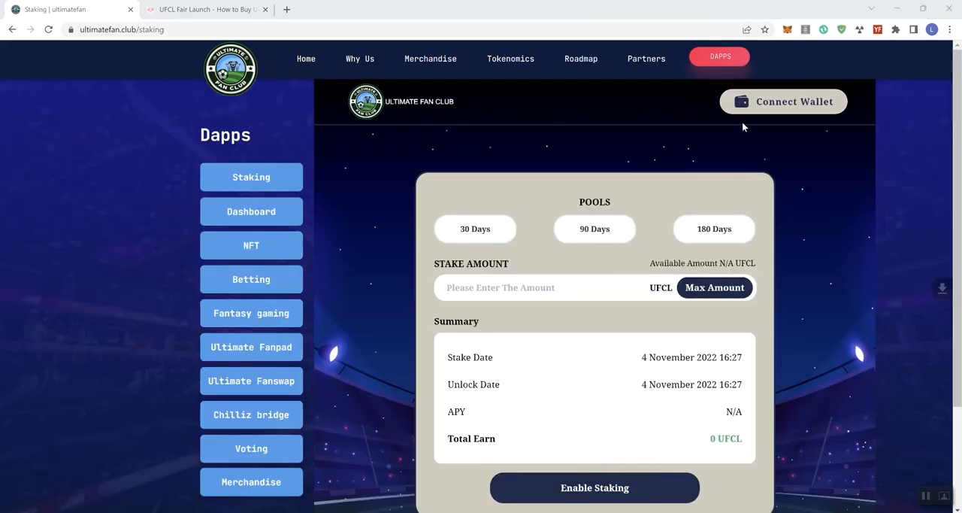
mouse_move(737, 158)
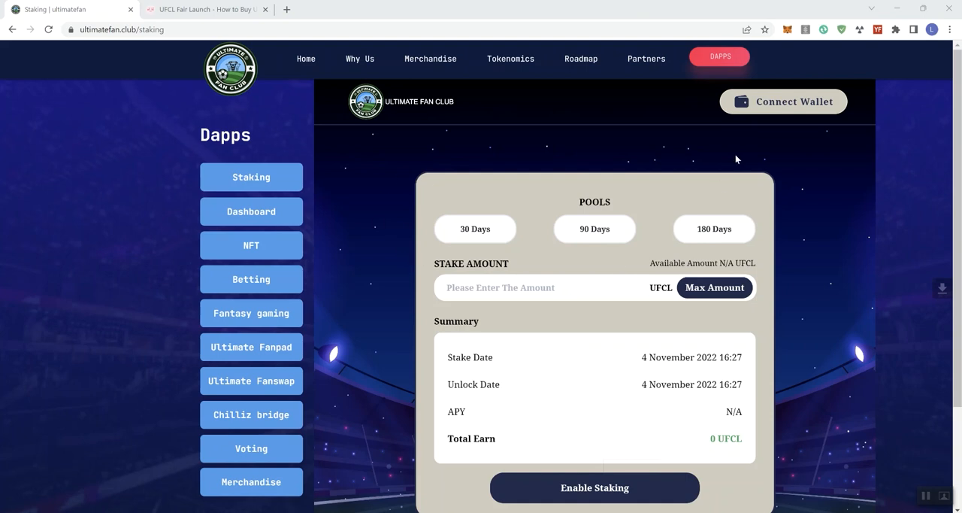
mouse_move(784, 109)
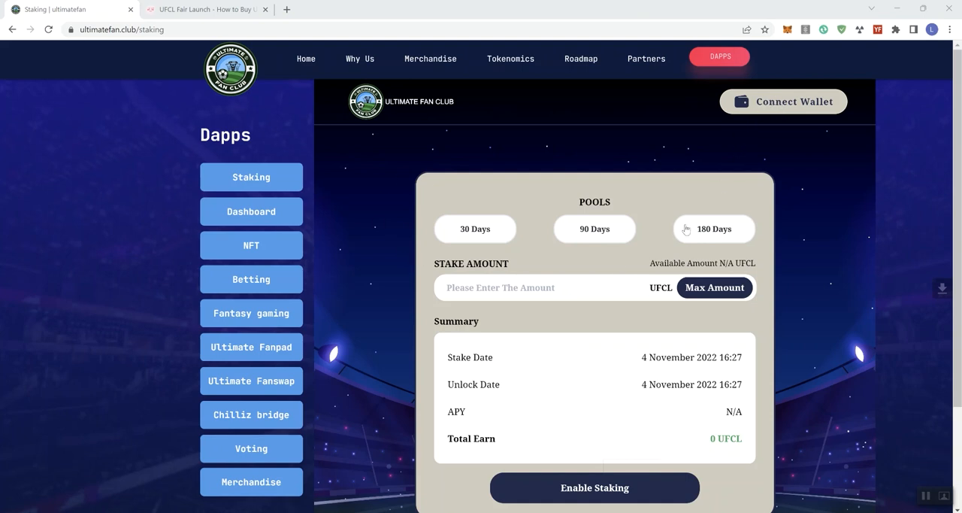
mouse_move(681, 246)
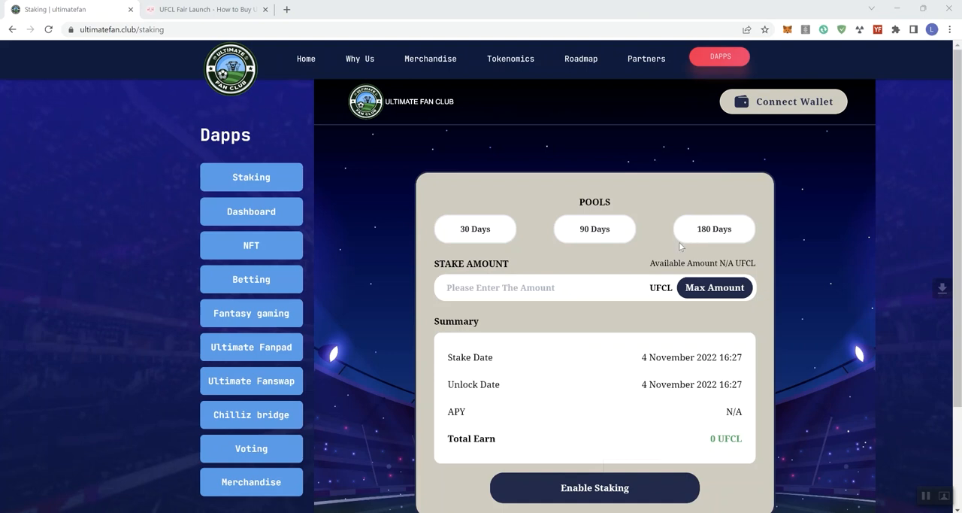
mouse_move(914, 468)
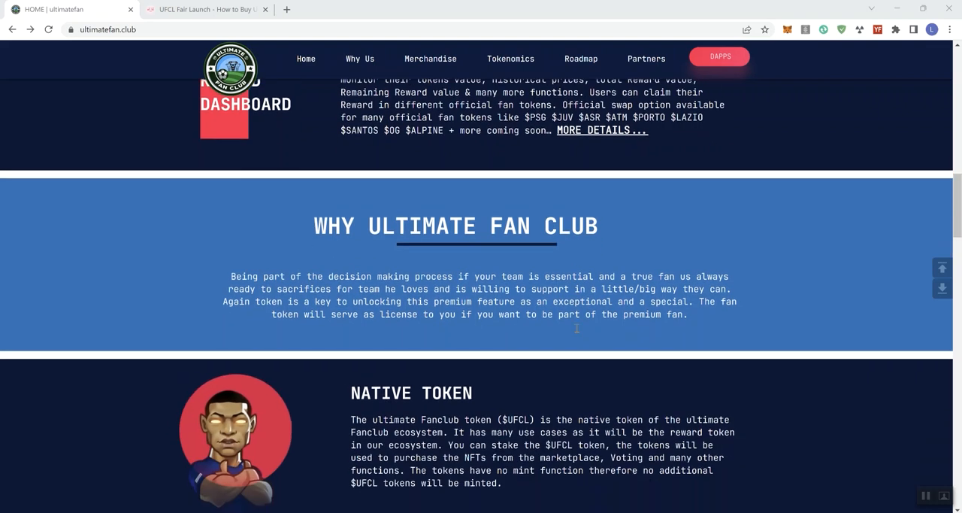
scroll("down", 3)
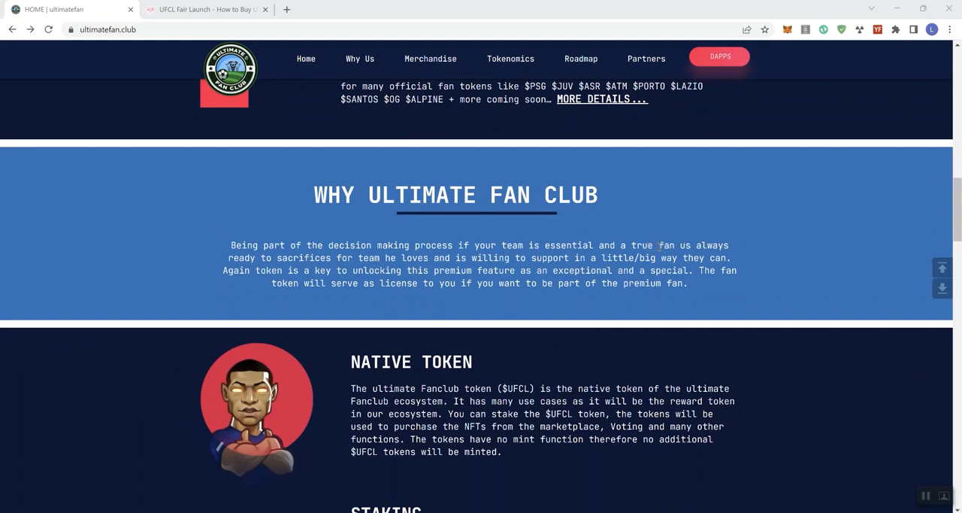
left_click_drag(545, 245, 692, 246)
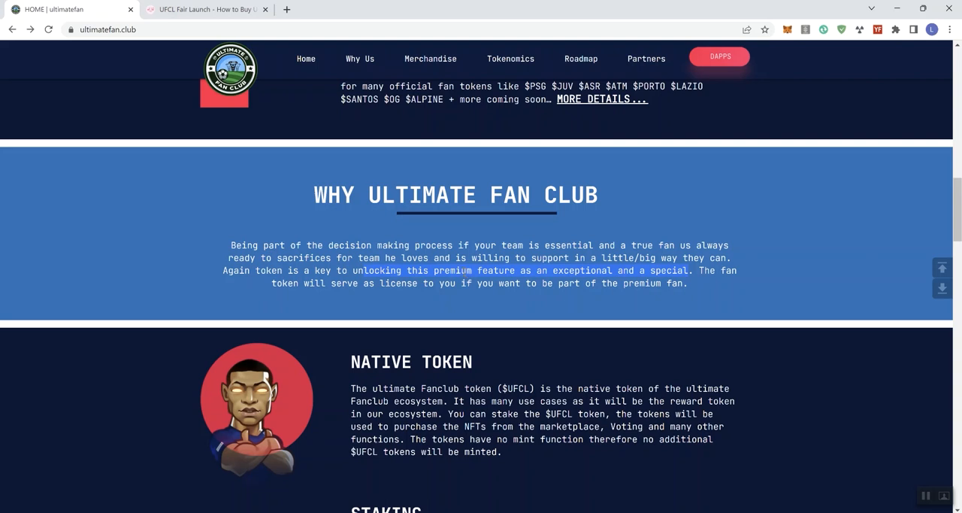
mouse_move(426, 219)
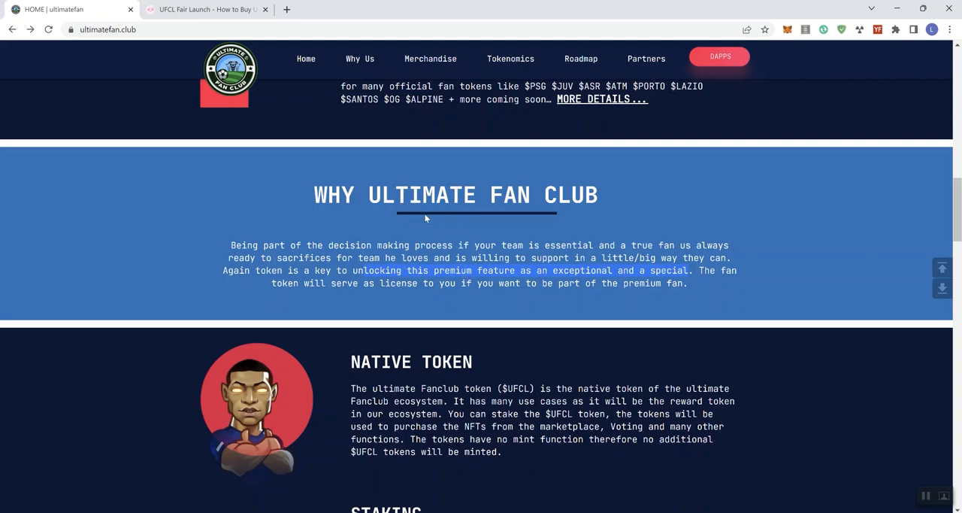
scroll("down", 3)
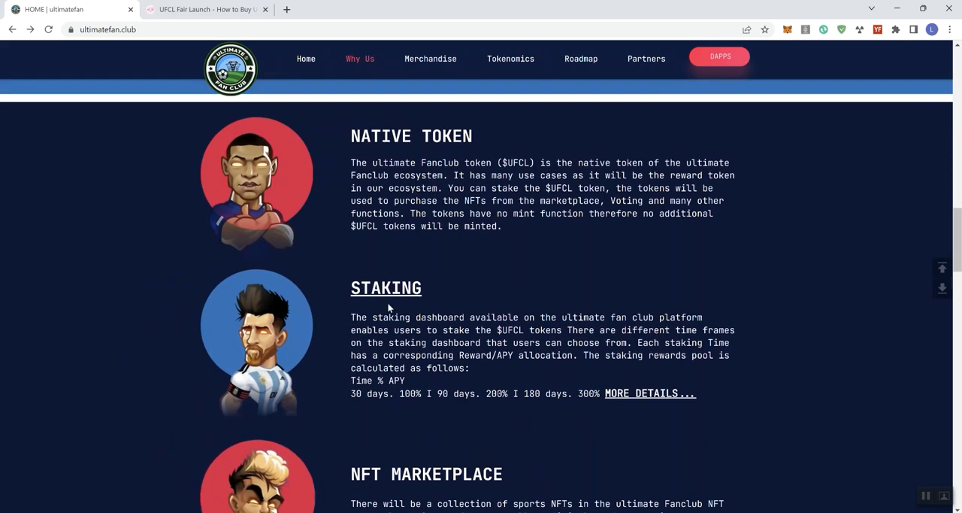
Scroll past Native Token, Staking and NFT Marketplace to the Tokenomics heading.
scroll("down", 3)
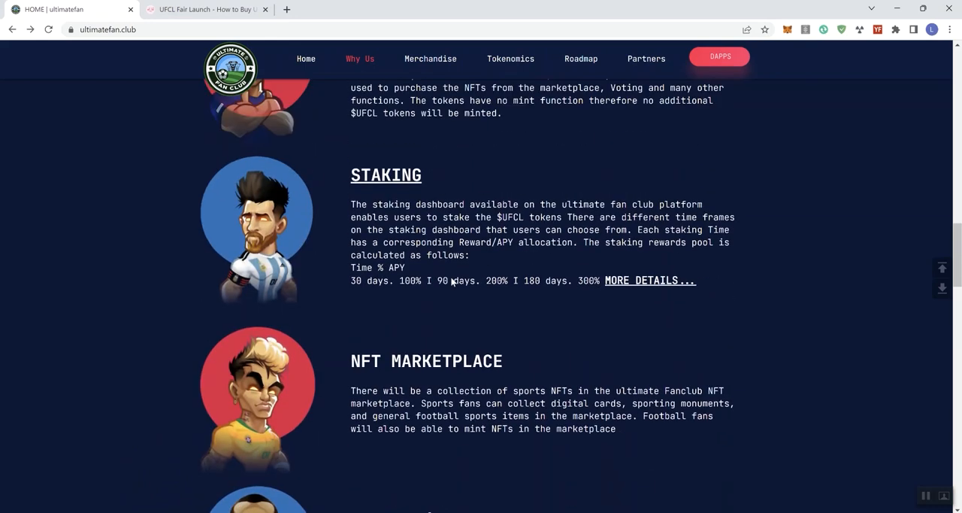
scroll("down", 3)
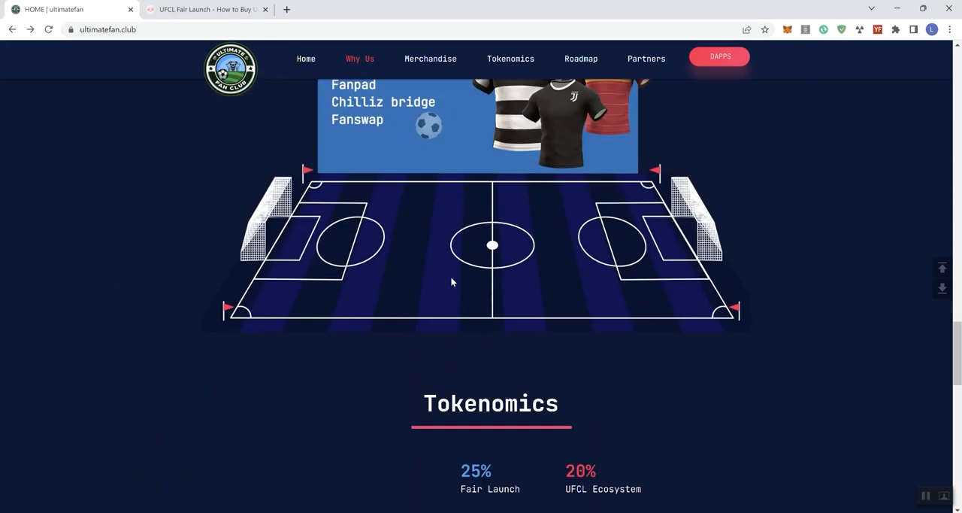
scroll("down", 3)
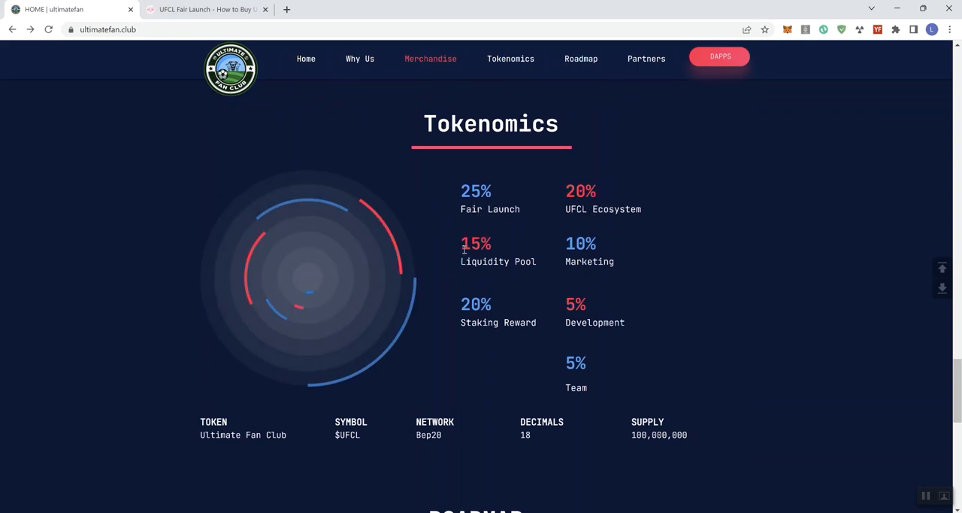
mouse_move(576, 262)
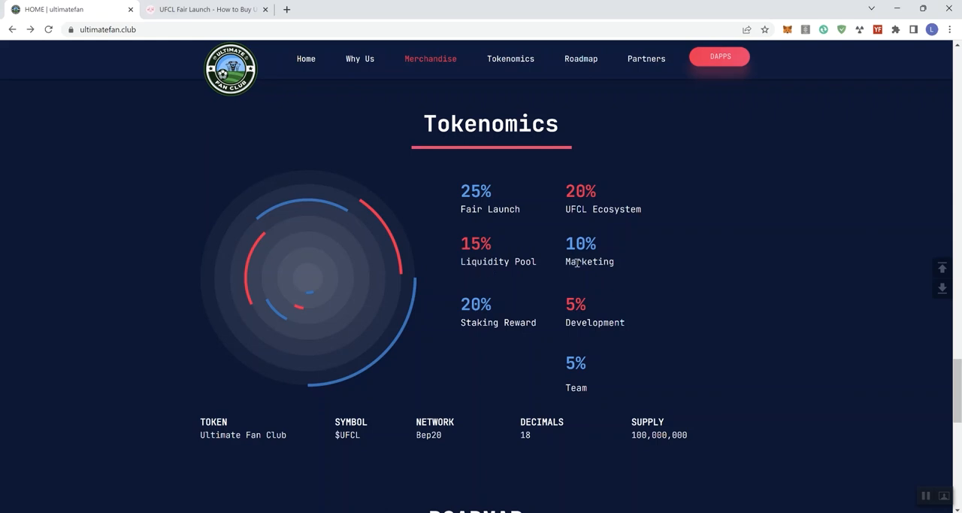
Review the tokenomics allocations and highlight the 100,000,000 total supply figure.
double_click(590, 262)
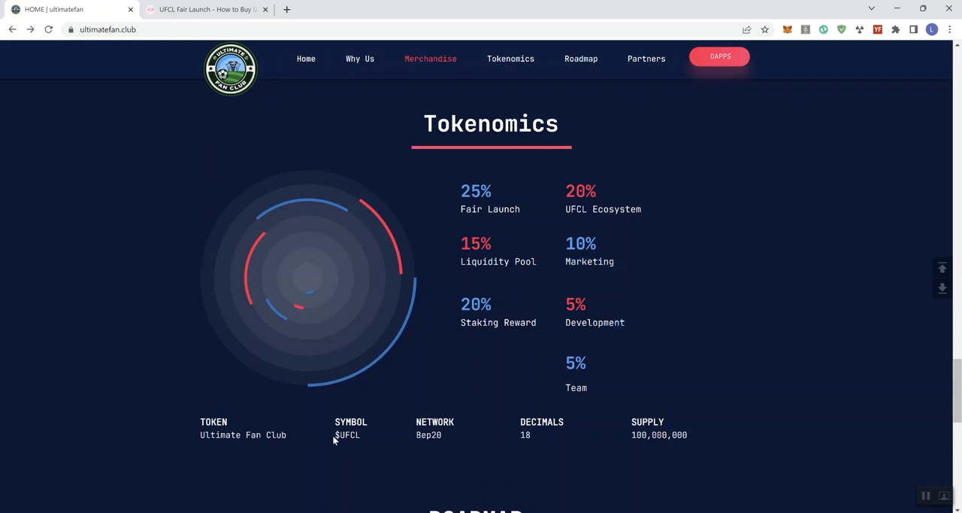
double_click(659, 434)
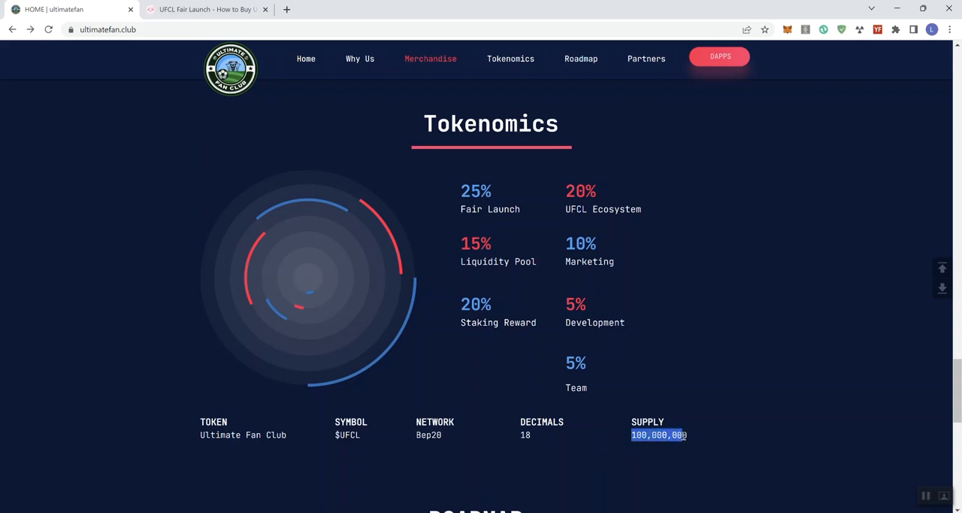
Scroll to the Roadmap and read the Phase I milestones through the PancakeSwap launch.
scroll("down", 3)
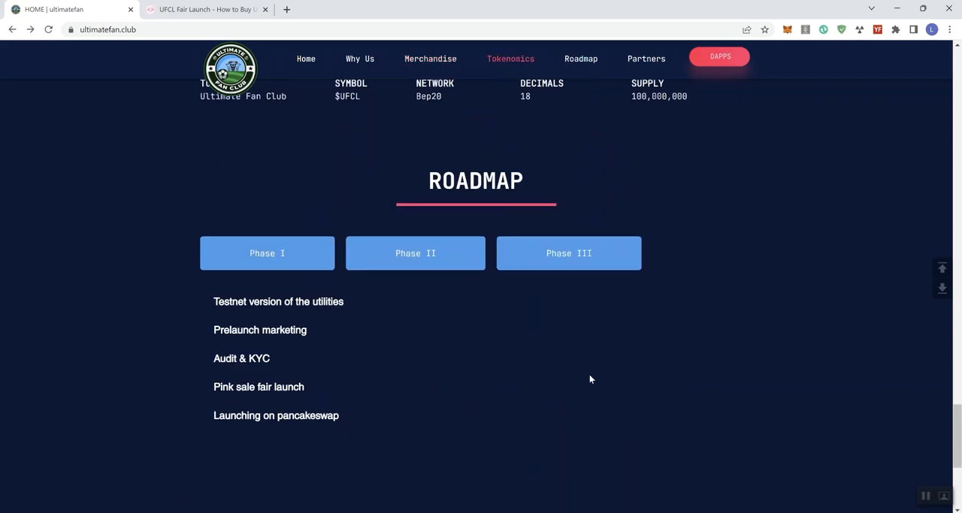
left_click(267, 254)
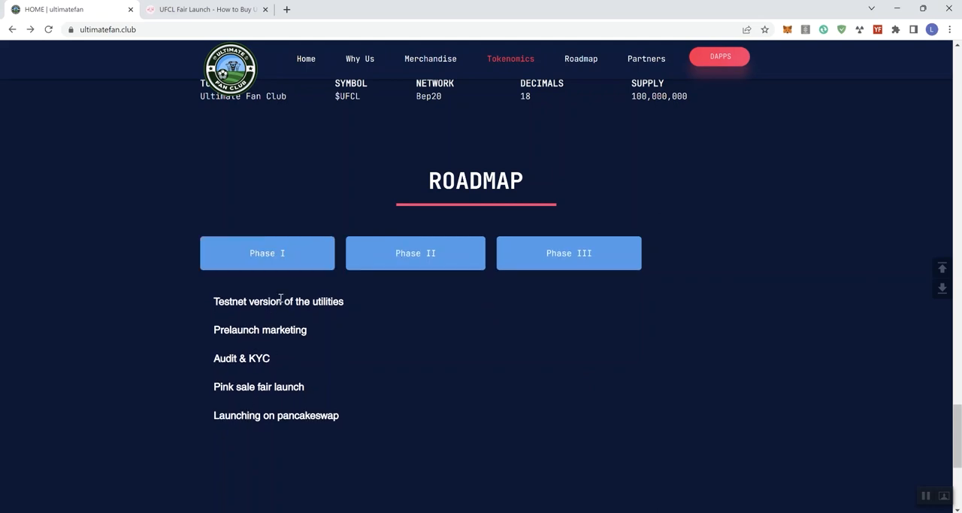
mouse_move(292, 319)
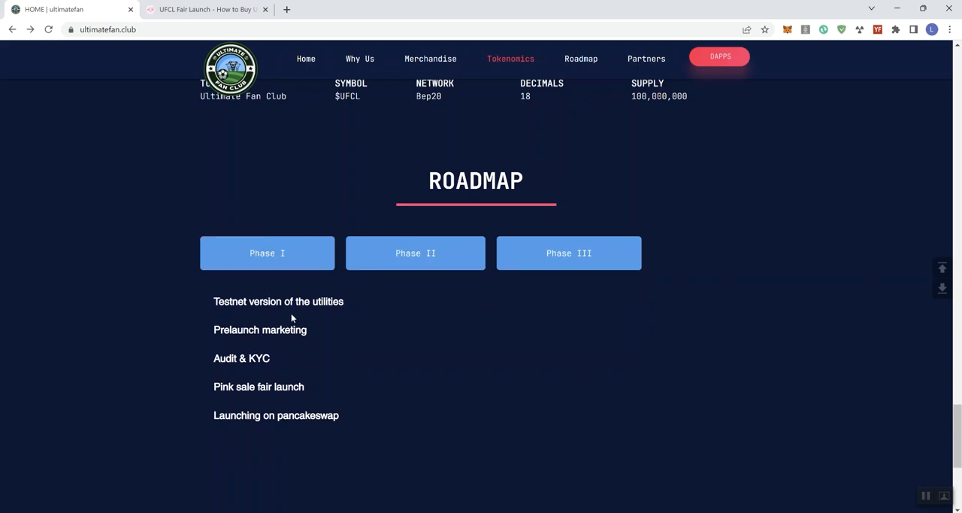
double_click(236, 329)
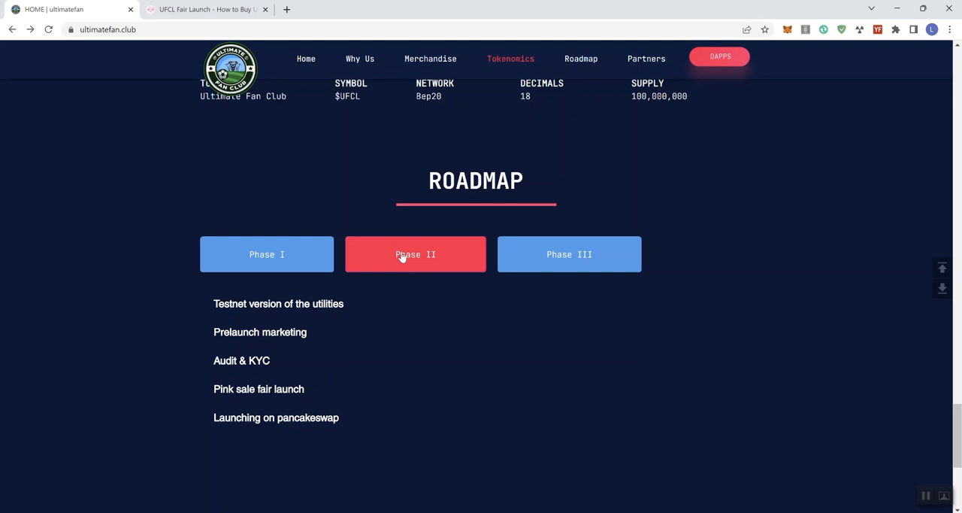
Show Phase II milestones, from CMC/CG listings to the betting/fantasy game launch.
left_click(415, 254)
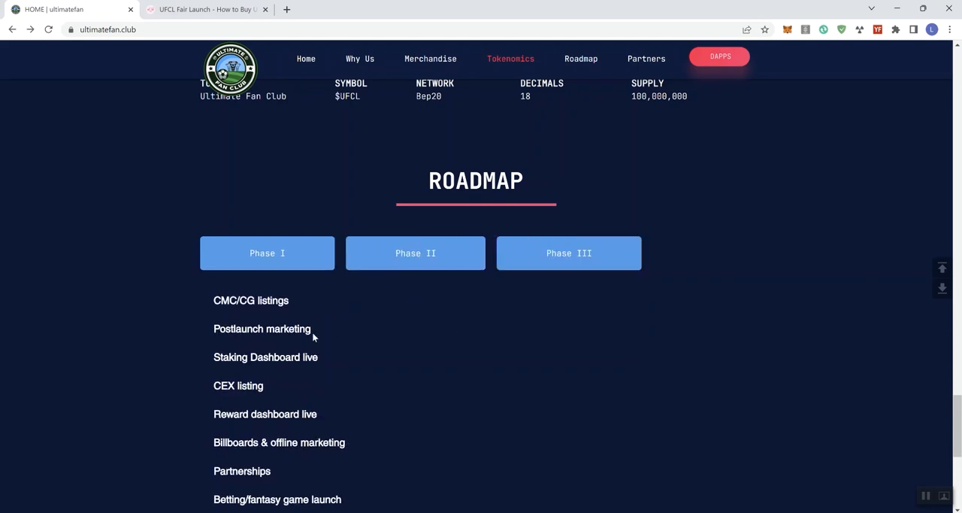
scroll("down", 3)
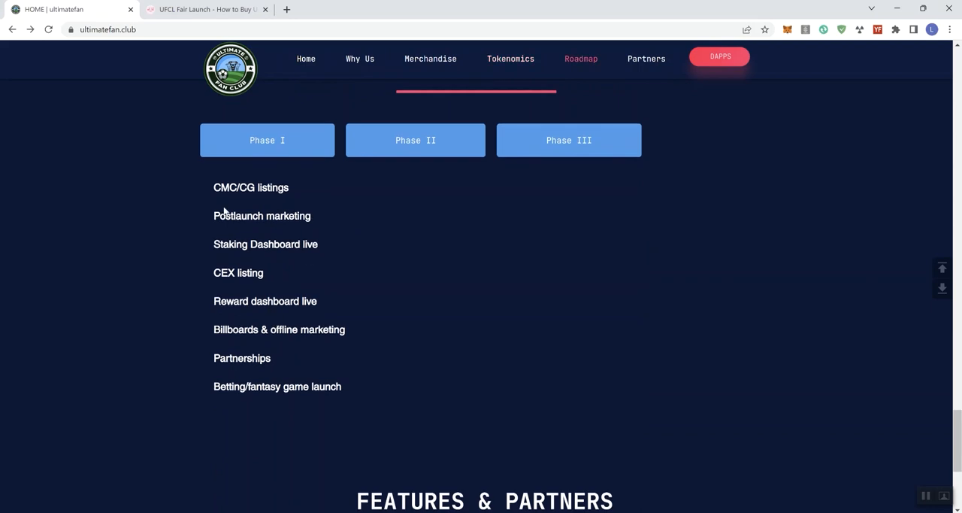
mouse_move(249, 194)
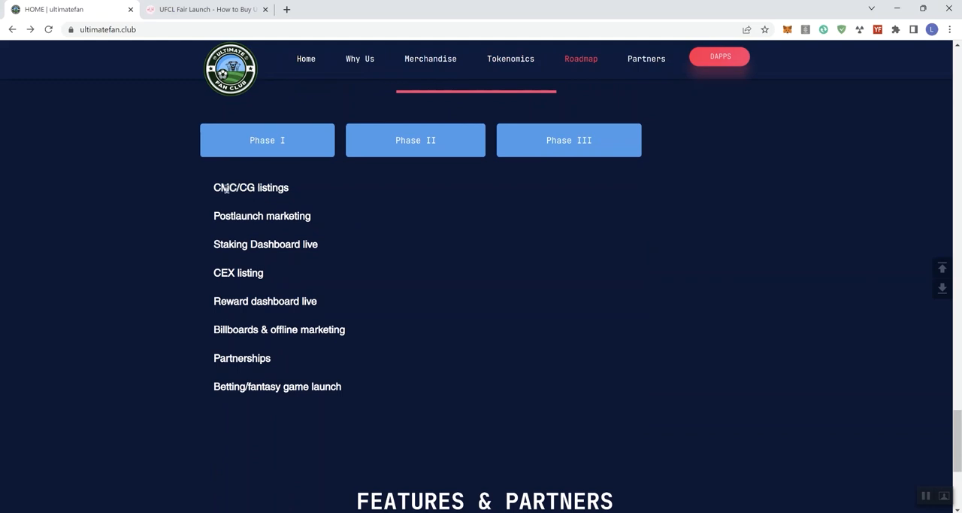
double_click(246, 187)
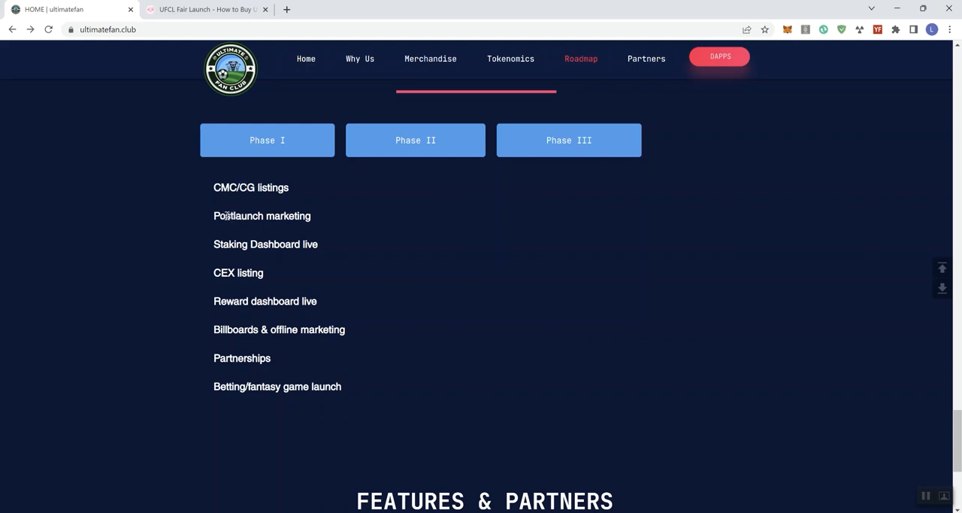
double_click(265, 243)
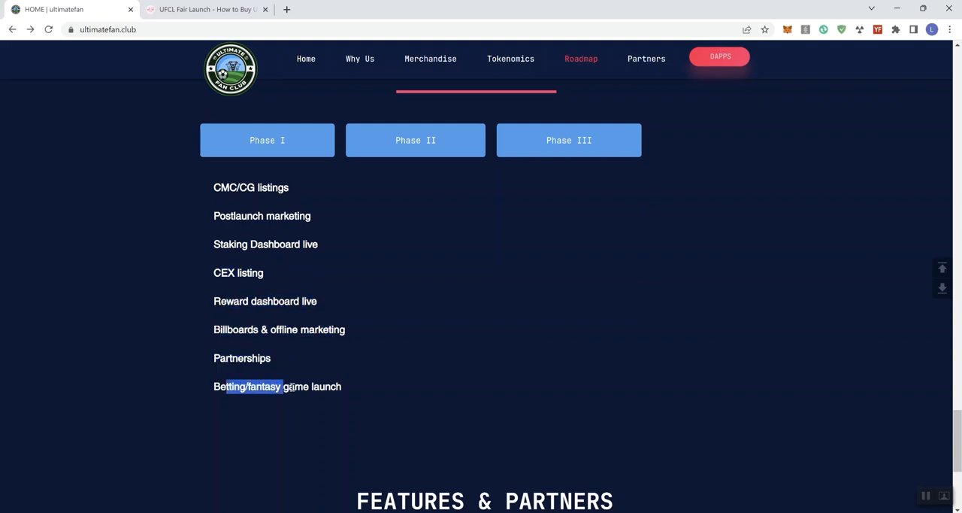
Show Phase III, highlight the NFT marketplace milestone, toggle Phase I, then view Partners.
left_click(568, 140)
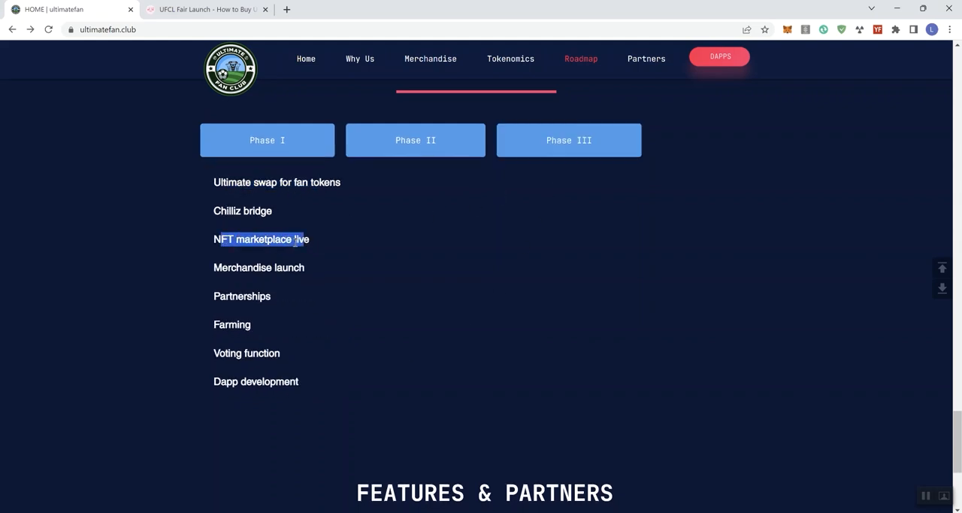
left_click_drag(222, 240, 298, 268)
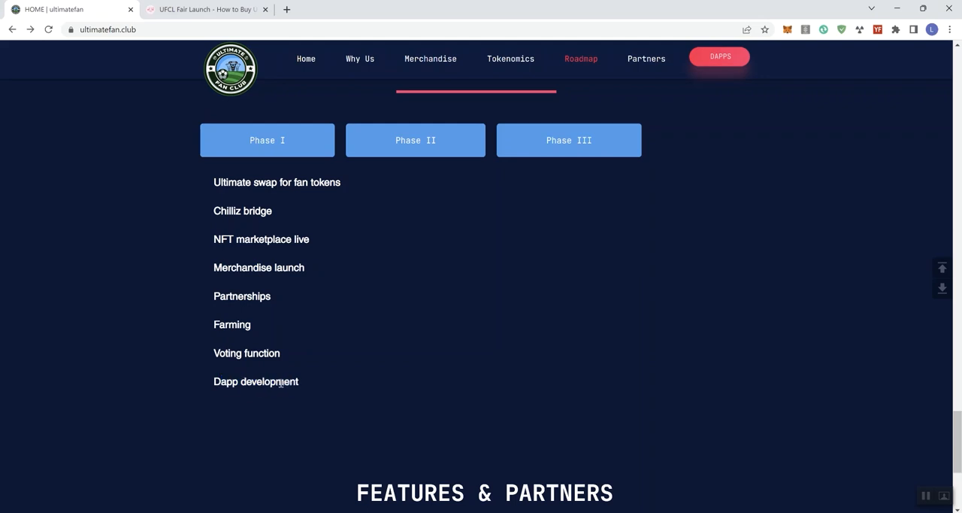
left_click(267, 139)
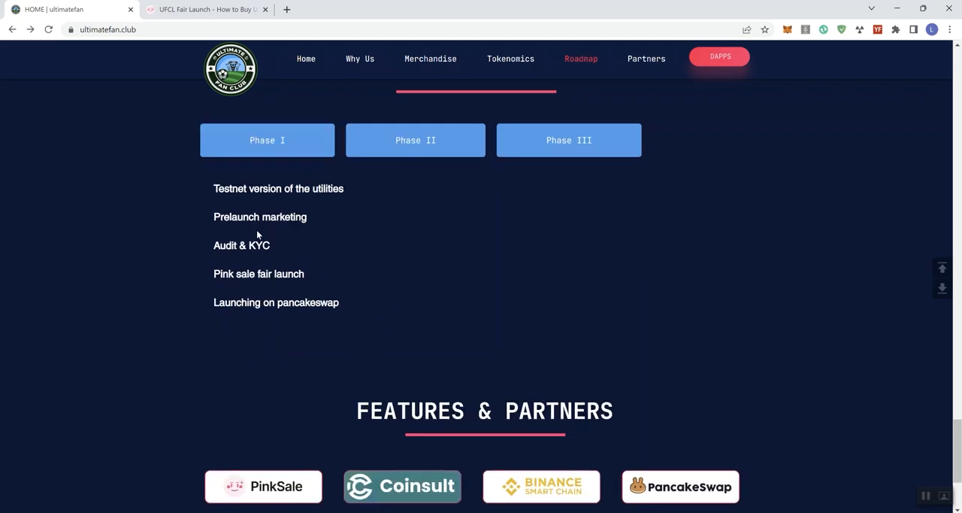
left_click(569, 141)
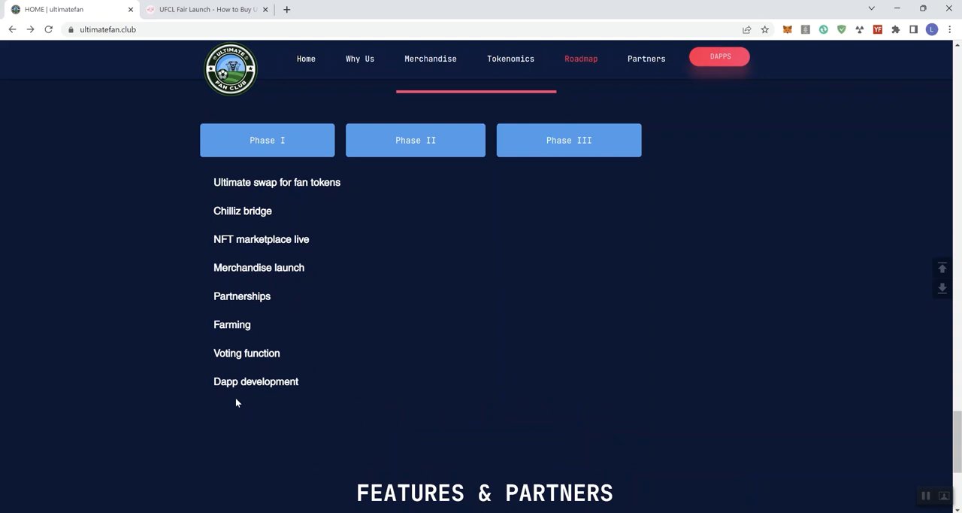
mouse_move(271, 393)
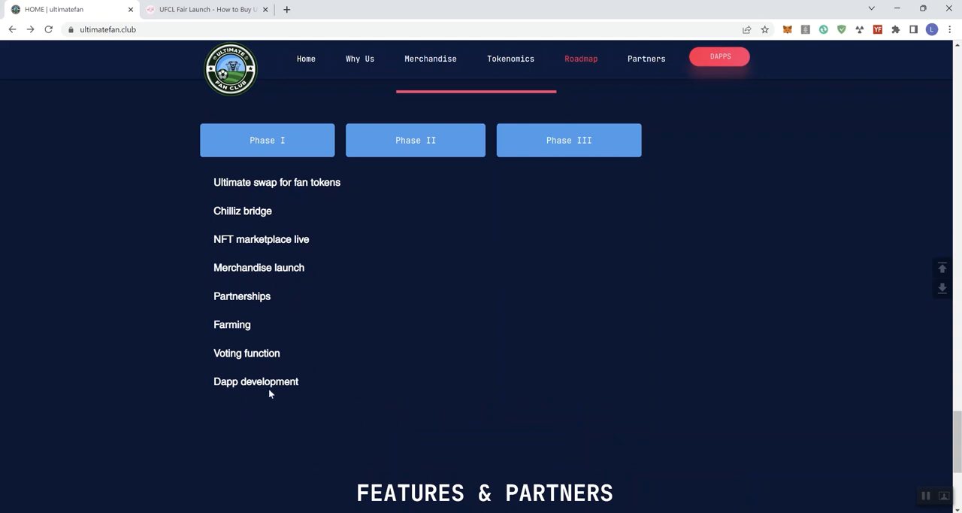
mouse_move(282, 292)
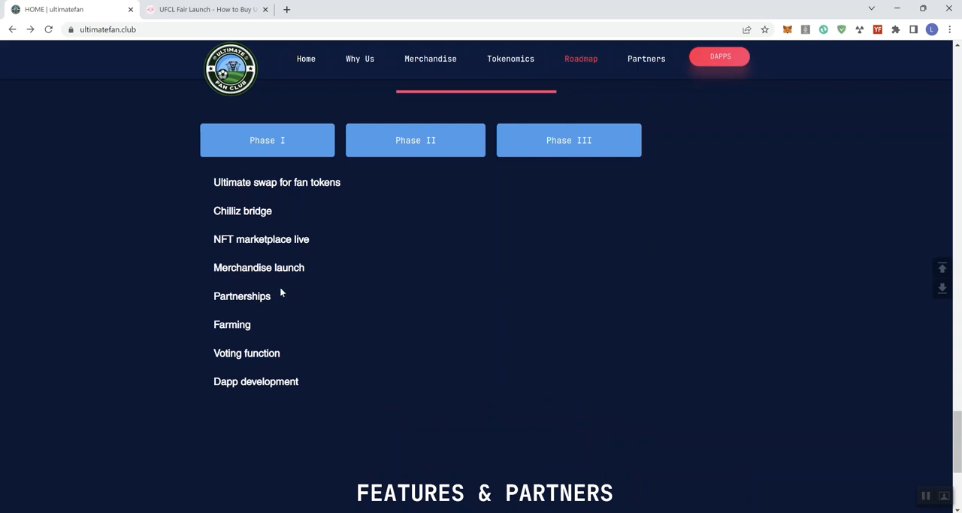
mouse_move(276, 296)
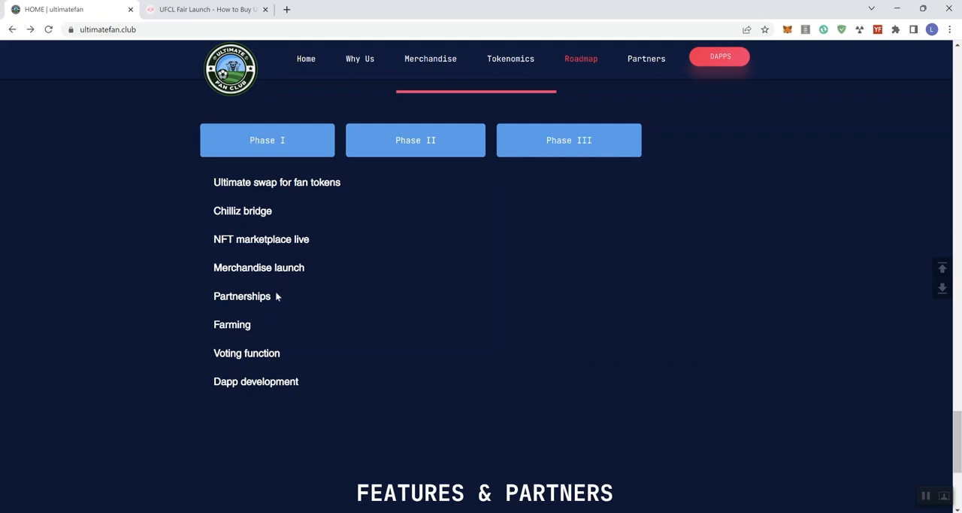
mouse_move(277, 297)
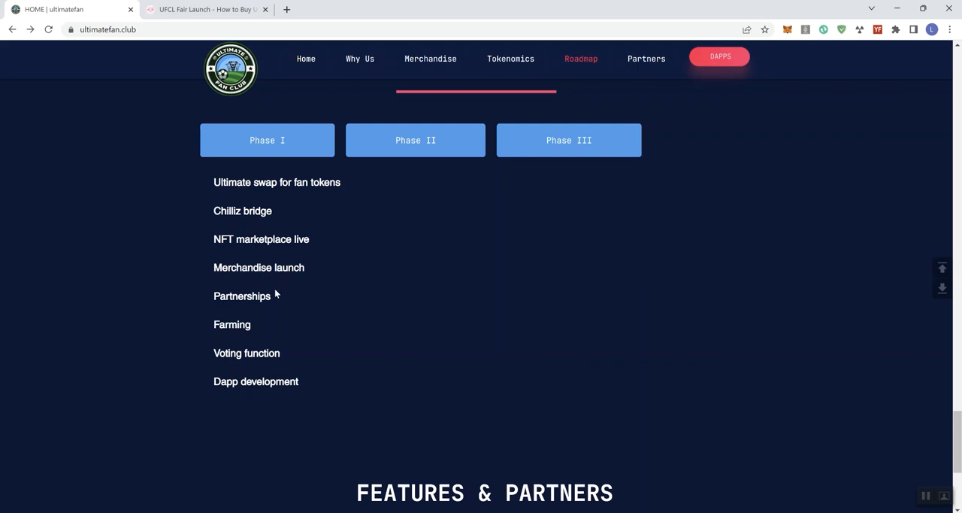
mouse_move(259, 300)
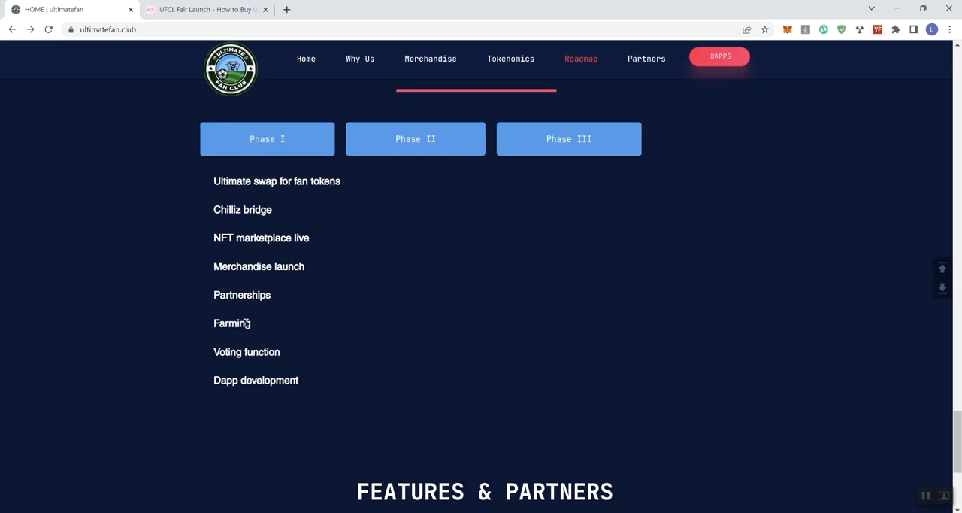
scroll("down", 3)
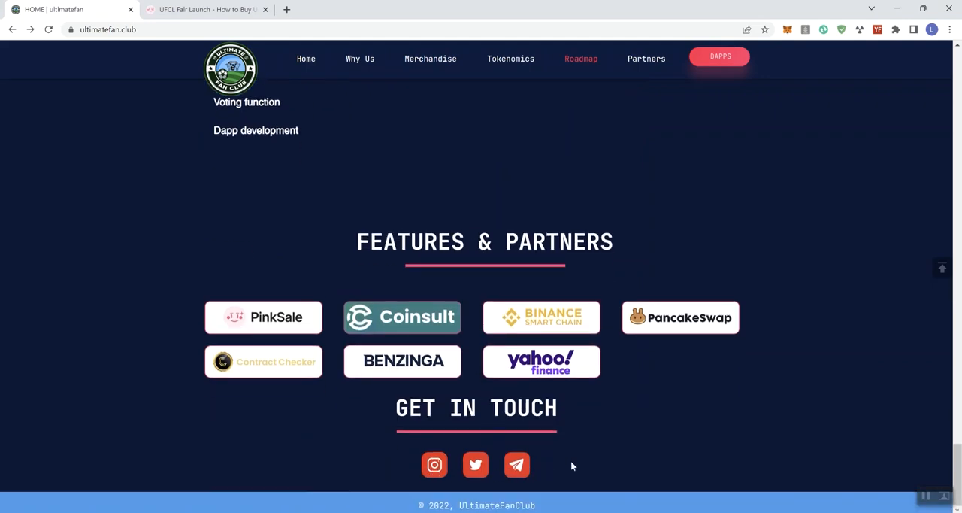
scroll("up", 3)
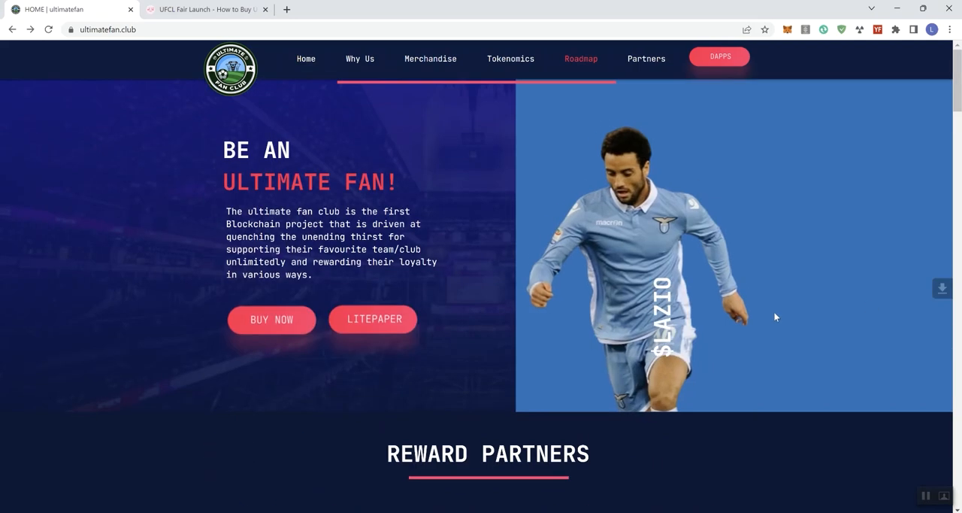